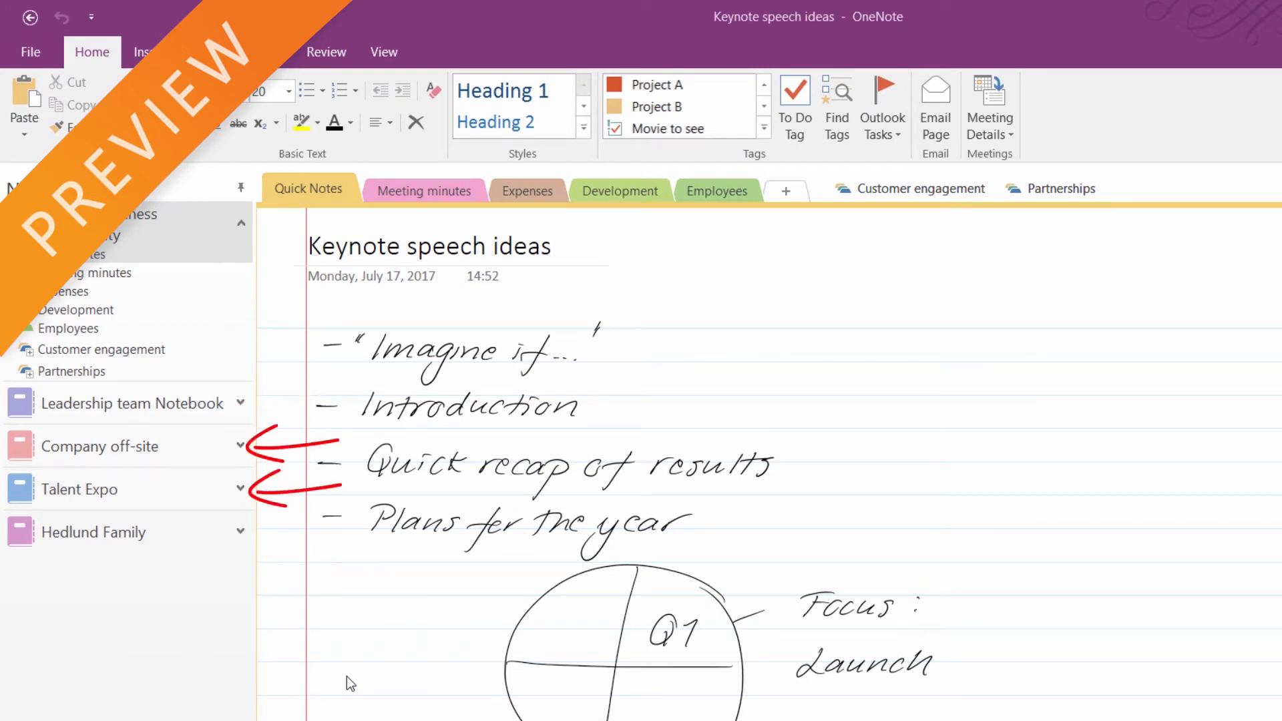
# Switch from OneNote to the Outlook work-week calendar for July 17–21, 2017.
pyautogui.click(93, 533)
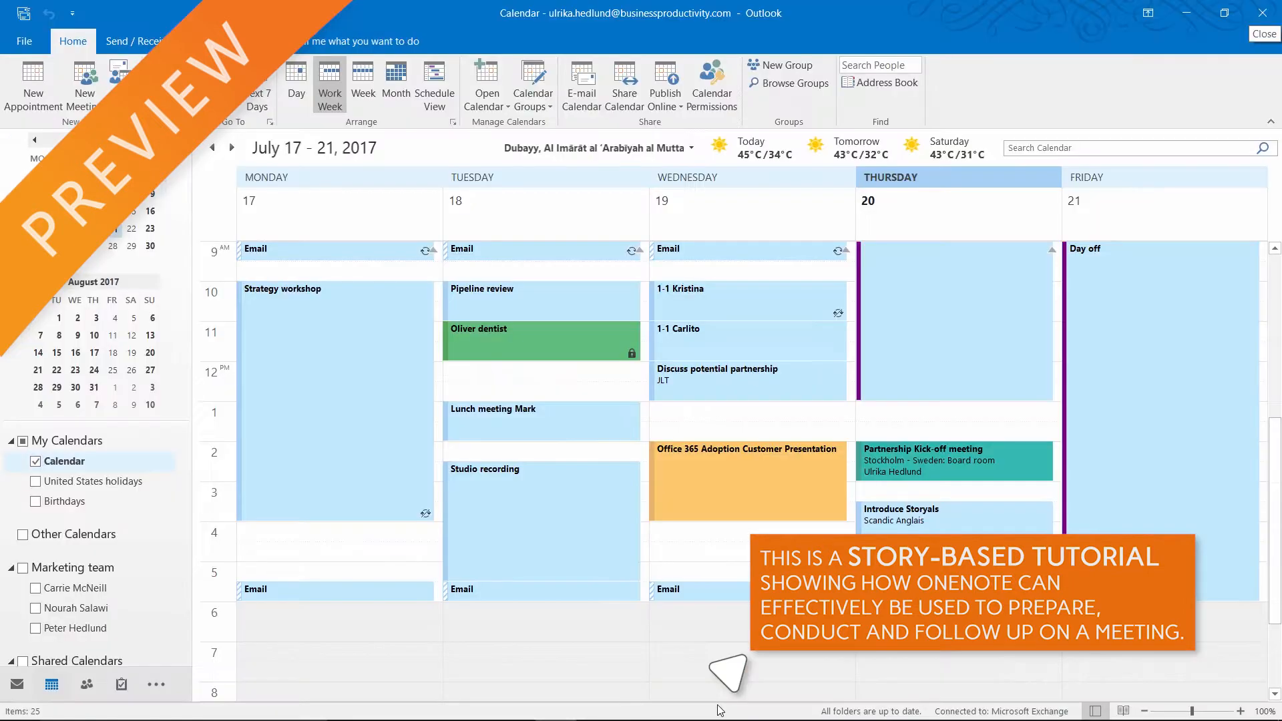
# Open Thursday's Partnership Kick-off meeting (July 20, 2:00–3:00 PM) showing its agenda.
pyautogui.click(955, 460)
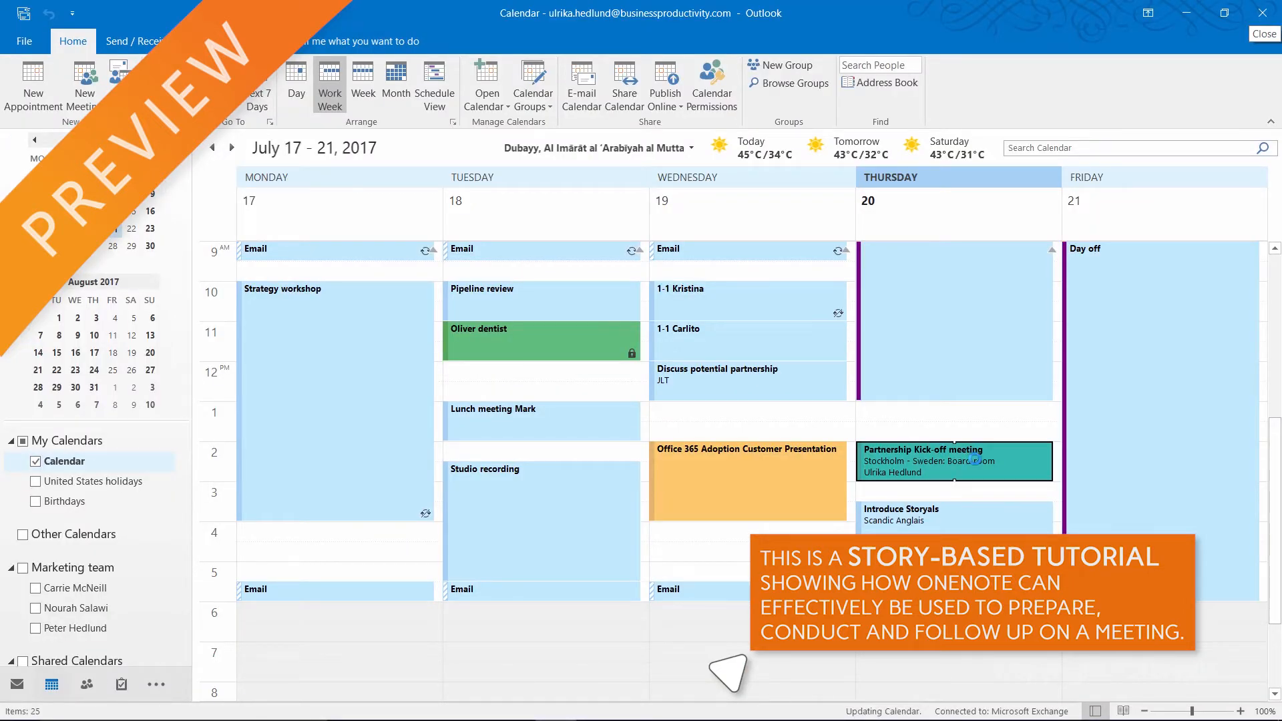
pyautogui.doubleClick(953, 460)
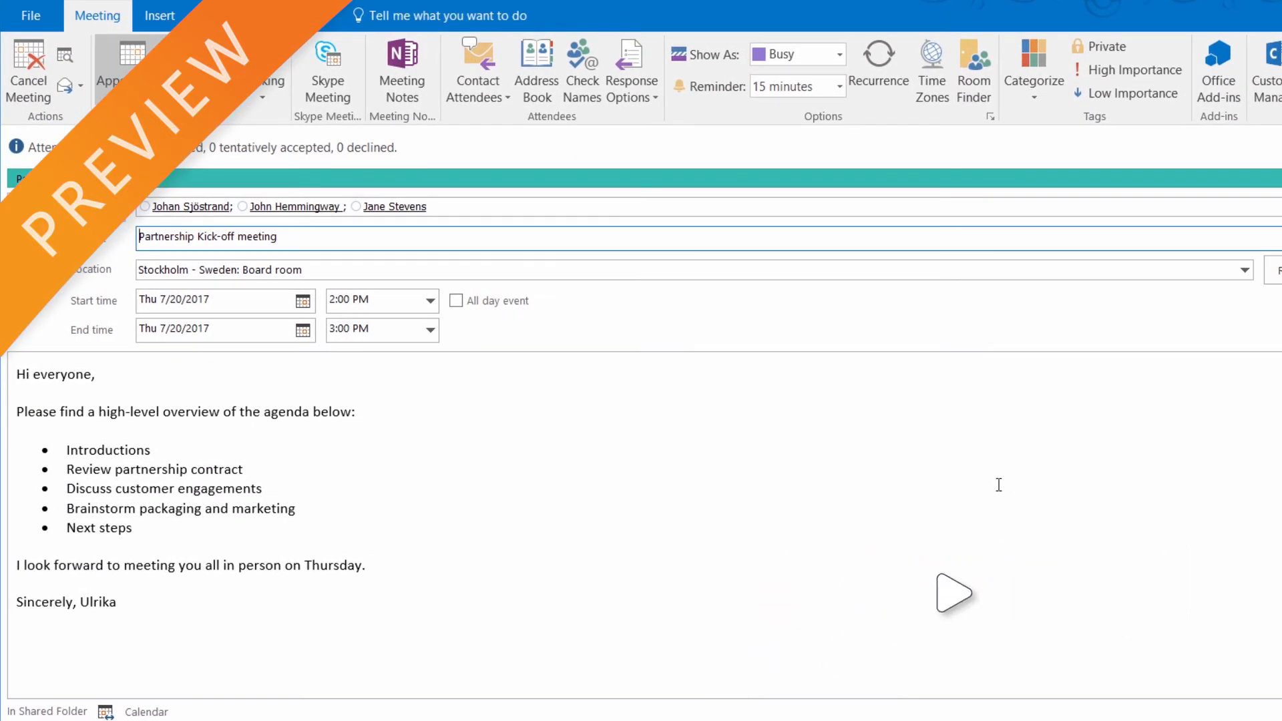
pyautogui.moveTo(522, 194)
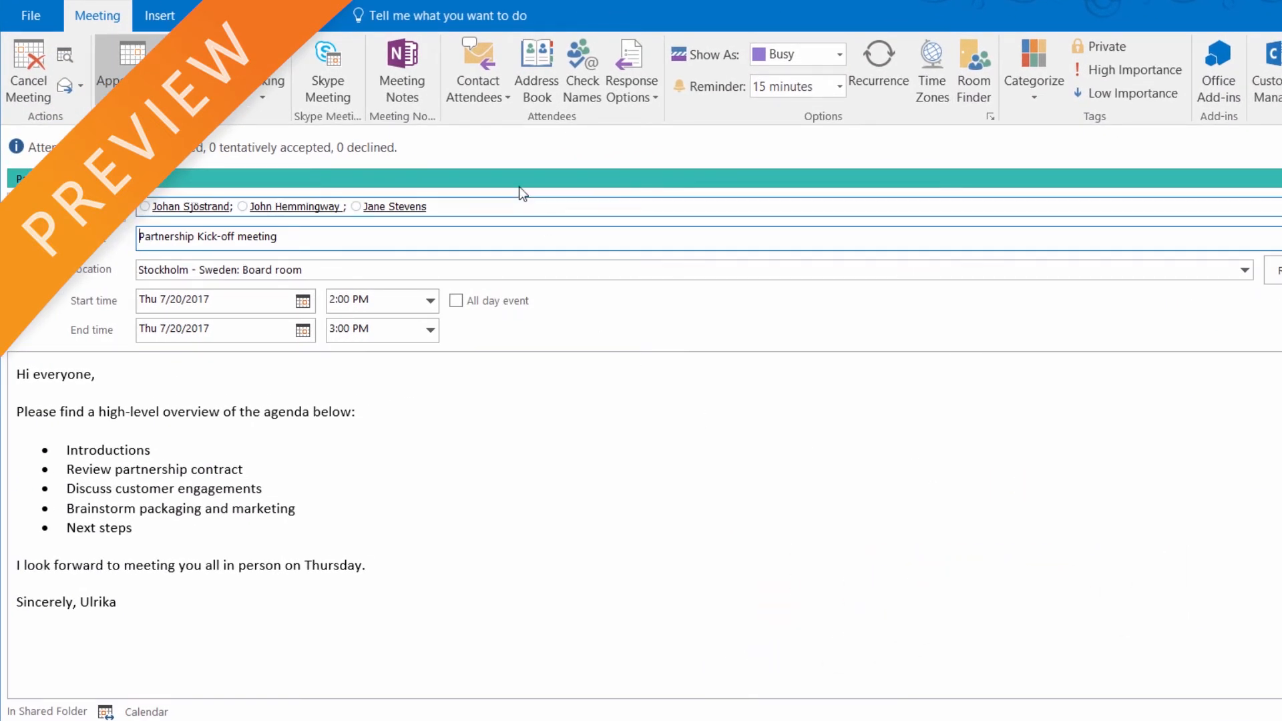
# From Meeting Notes, choose to take notes on your own for the Partnership Kick-off meeting.
pyautogui.click(402, 70)
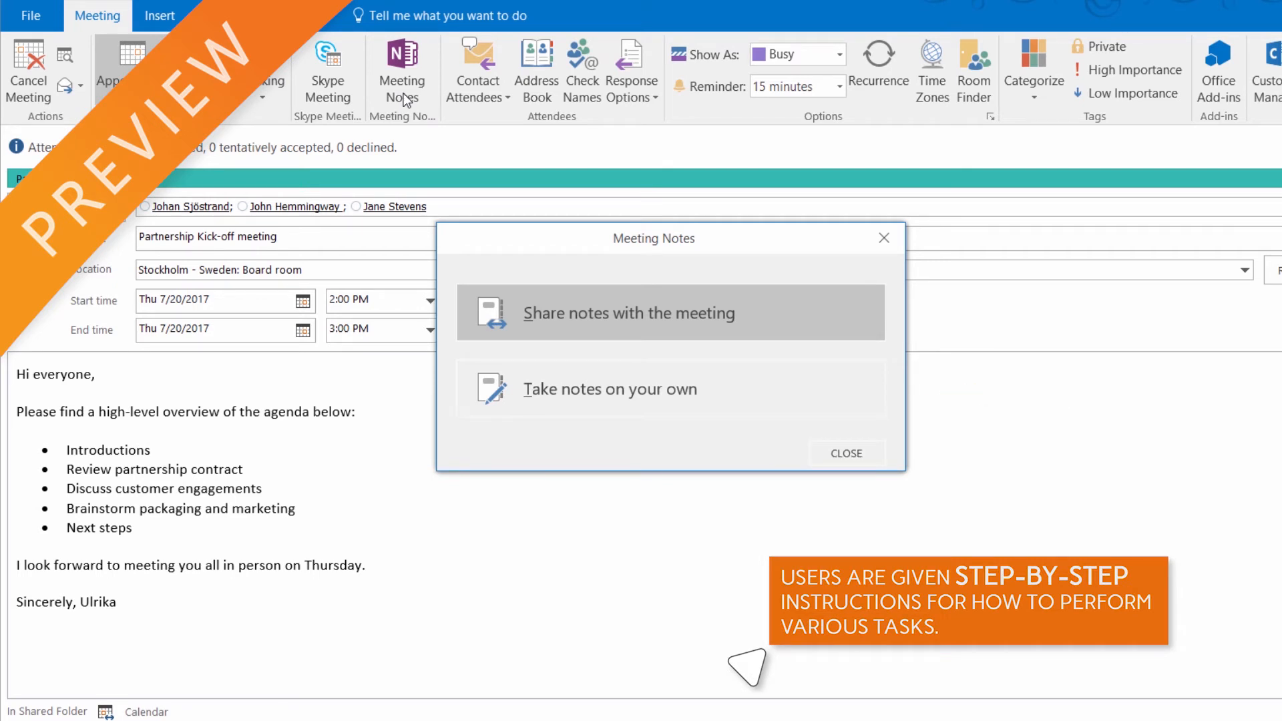
pyautogui.click(845, 452)
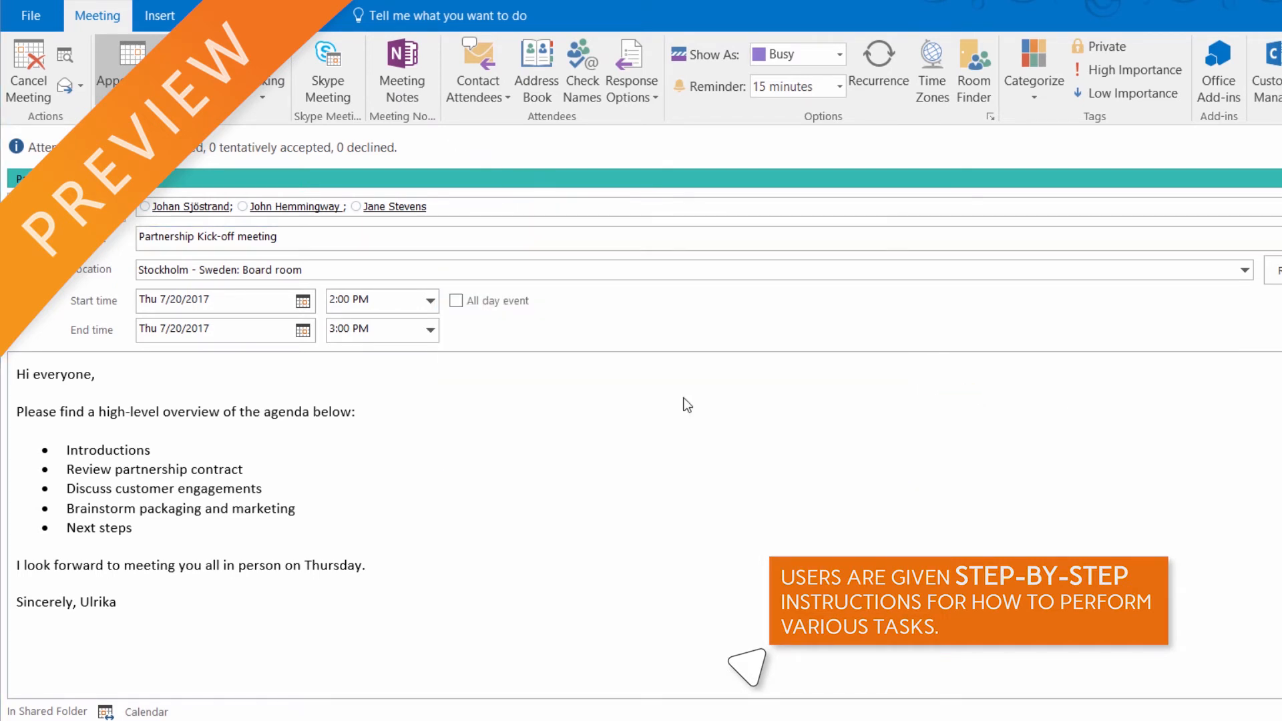
# In the OneNote location picker, select the Meeting minutes section for the notes.
pyautogui.click(402, 65)
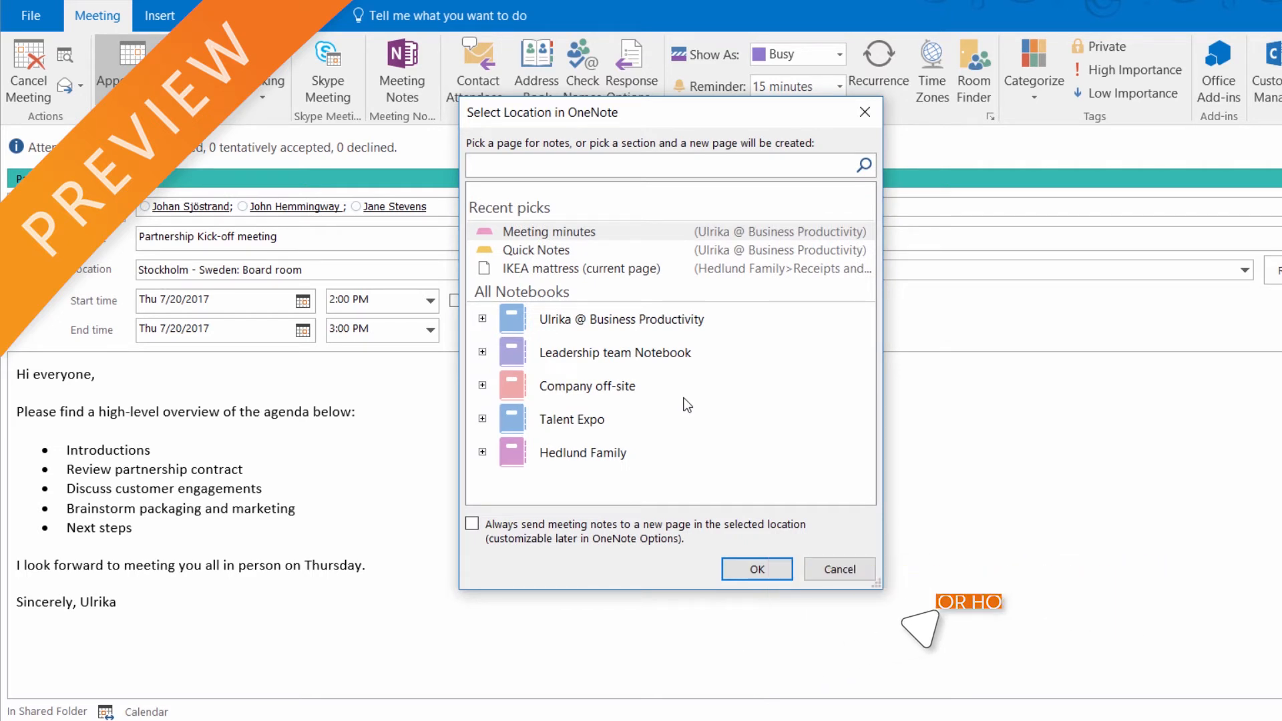
pyautogui.click(549, 231)
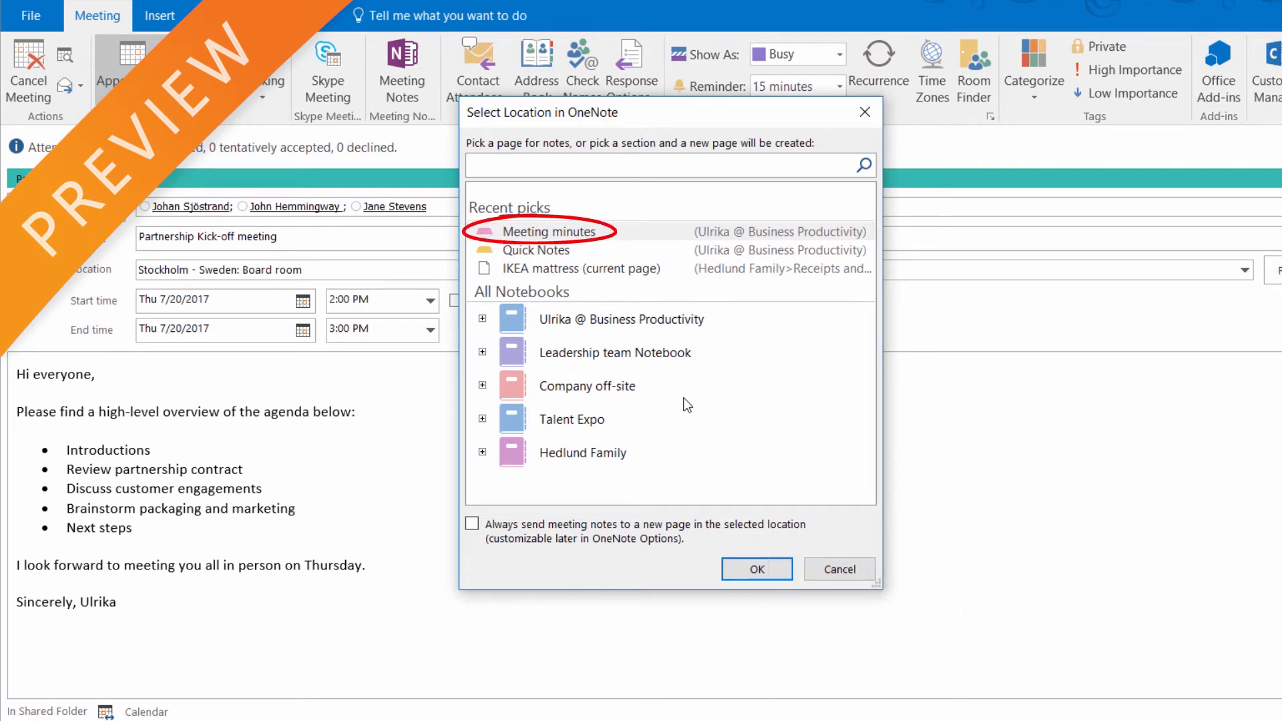